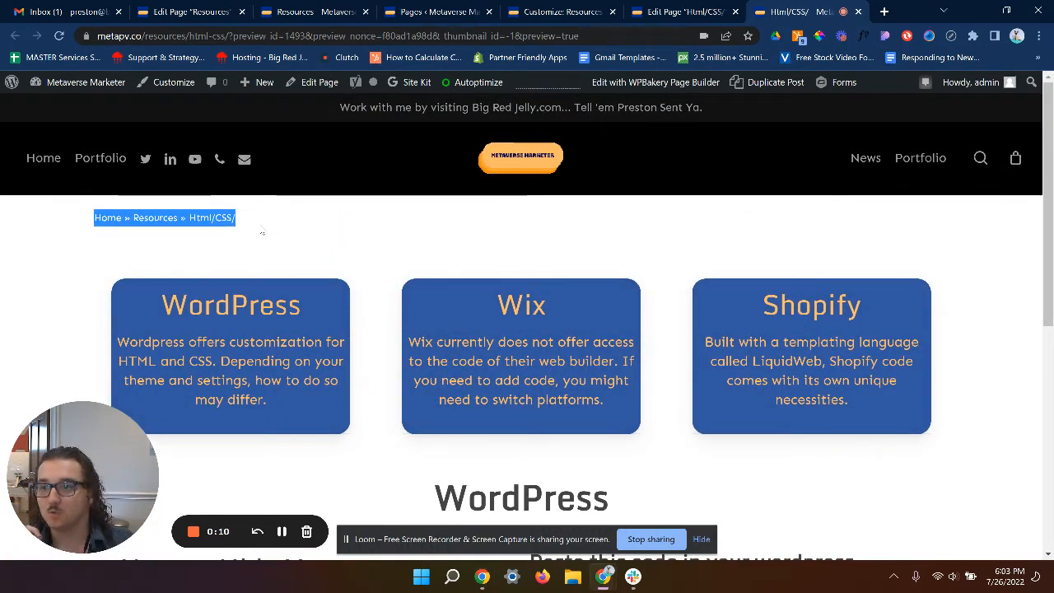
Select the breadcrumb-hiding CSS code block under 'Paste this code in your wordpress customizer'
{"action": "left_click", "coordinate": [276, 267]}
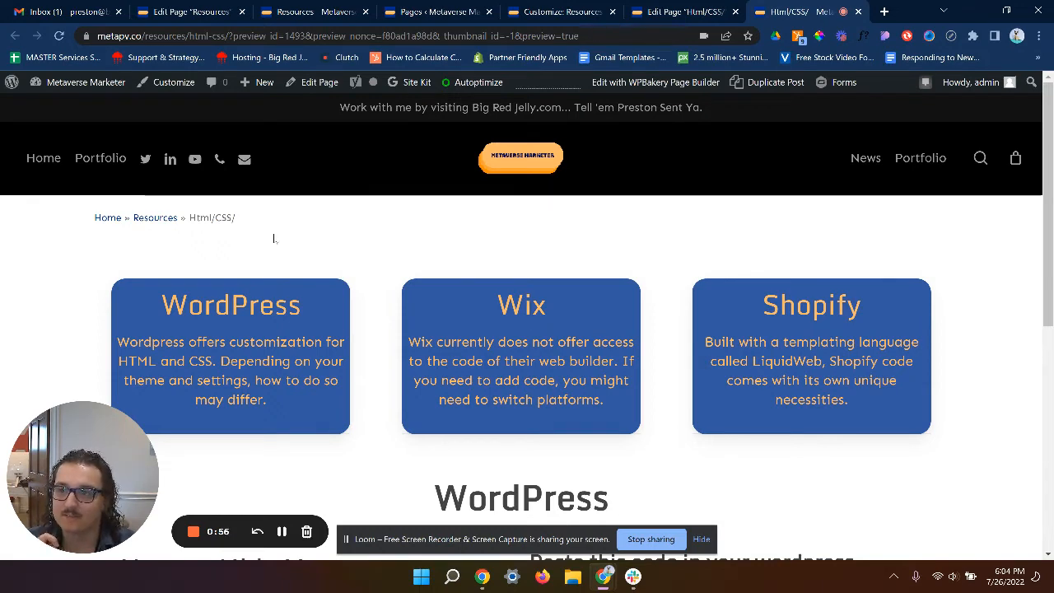
{"action": "scroll", "scroll_direction": "down", "scroll_amount": 3}
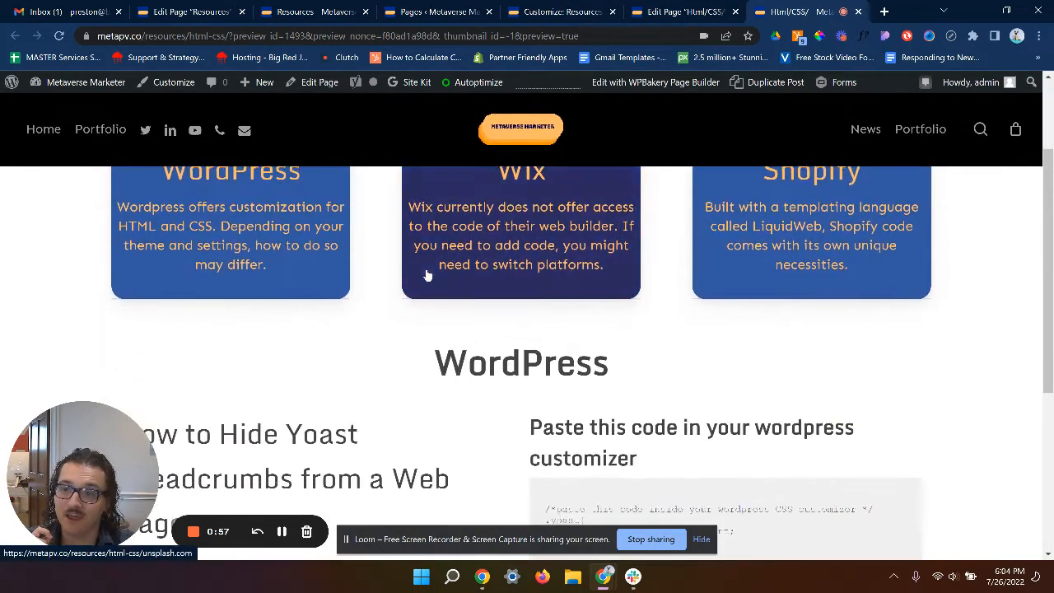
{"action": "scroll", "scroll_direction": "up", "scroll_amount": 3}
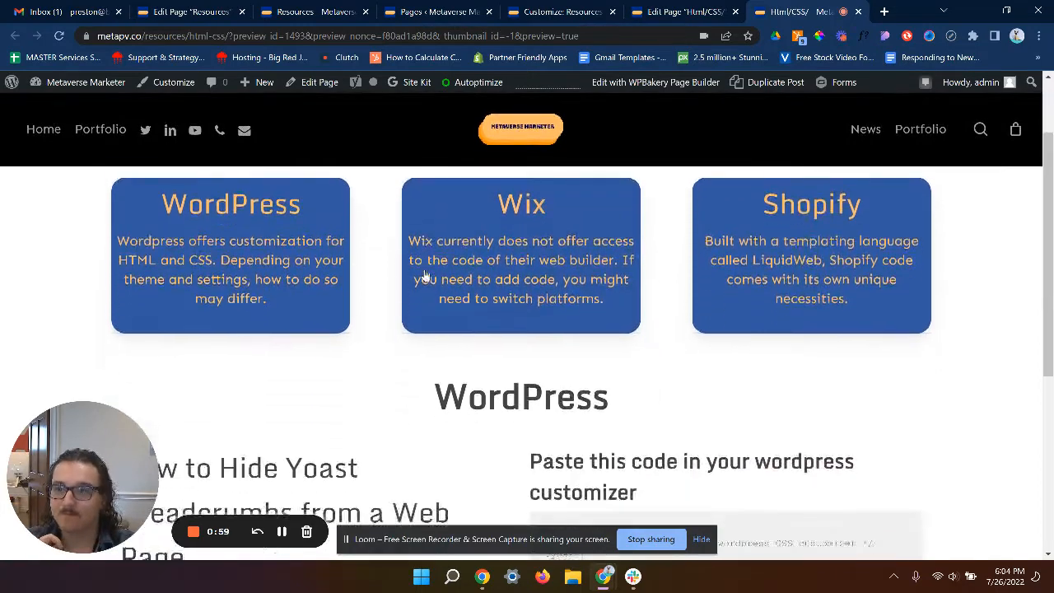
{"action": "scroll", "scroll_direction": "down", "scroll_amount": 3}
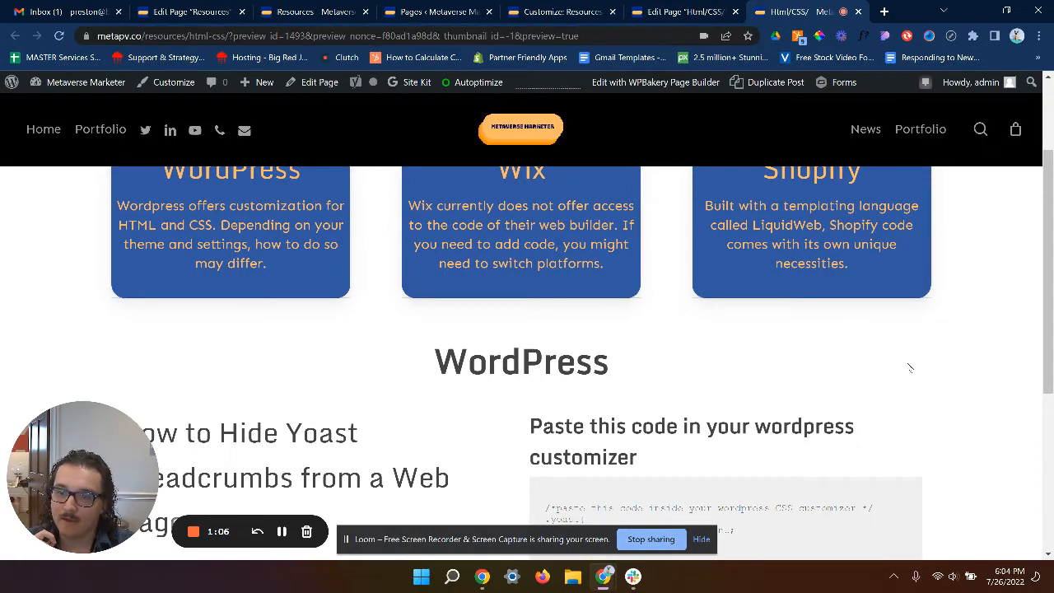
{"action": "scroll", "scroll_direction": "down", "scroll_amount": 3}
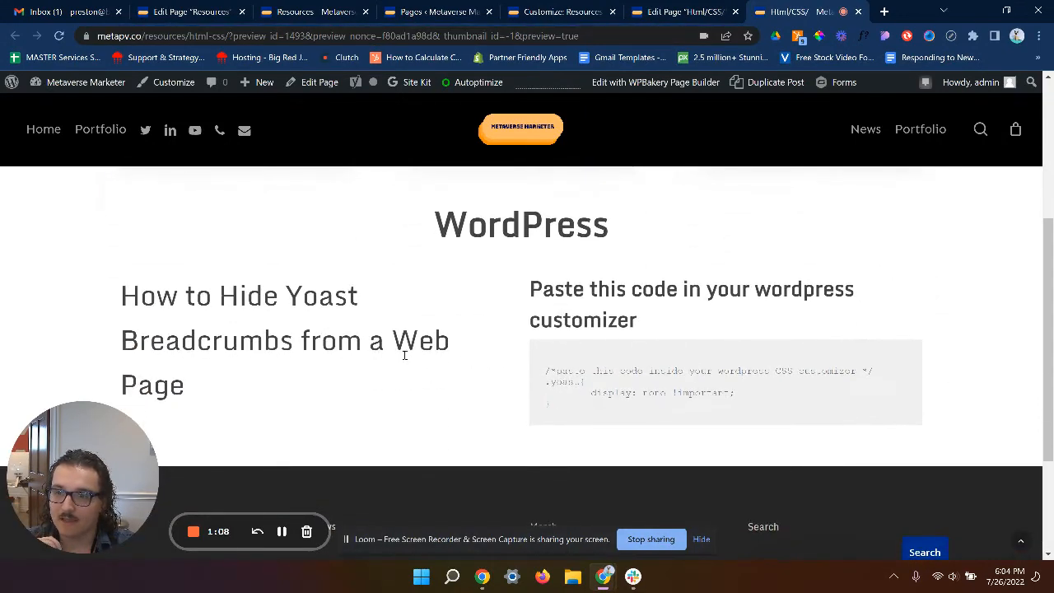
{"action": "scroll", "scroll_direction": "up", "scroll_amount": 3}
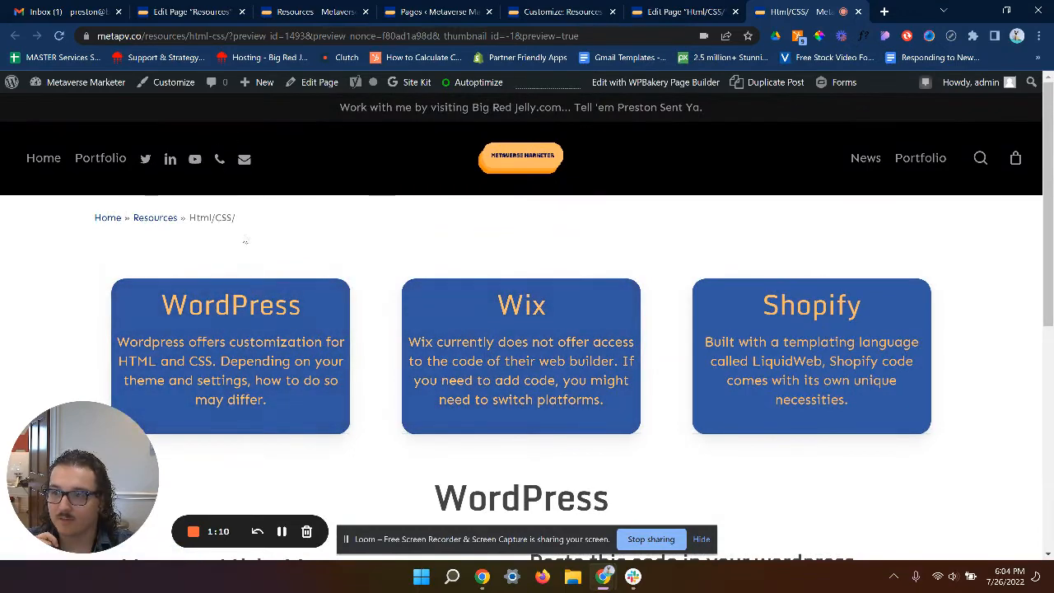
{"action": "double_click", "coordinate": [211, 217]}
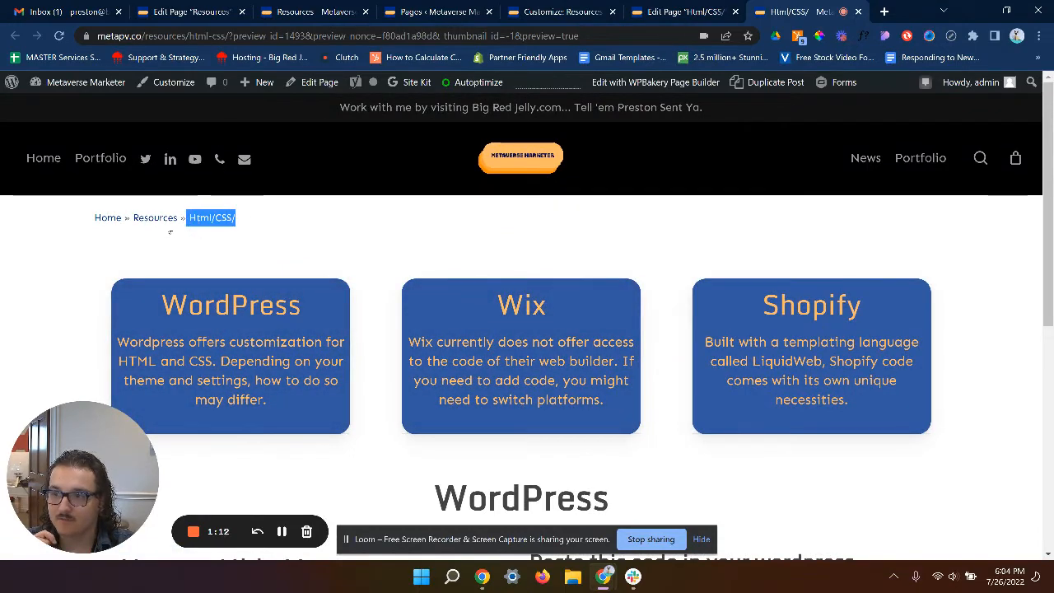
{"action": "scroll", "scroll_direction": "down", "scroll_amount": 3}
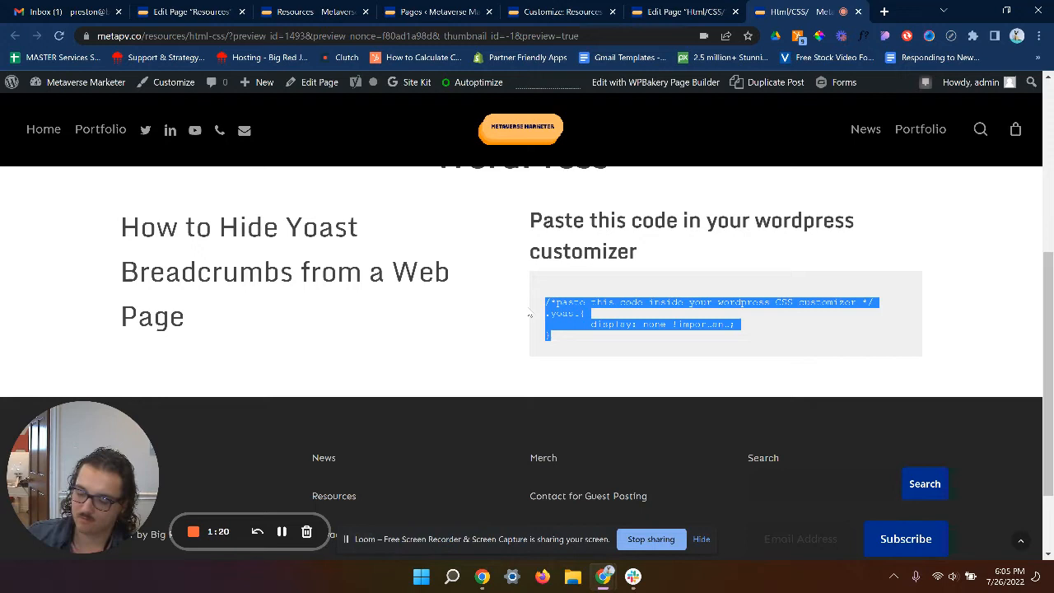
{"action": "mouse_move", "coordinate": [725, 124]}
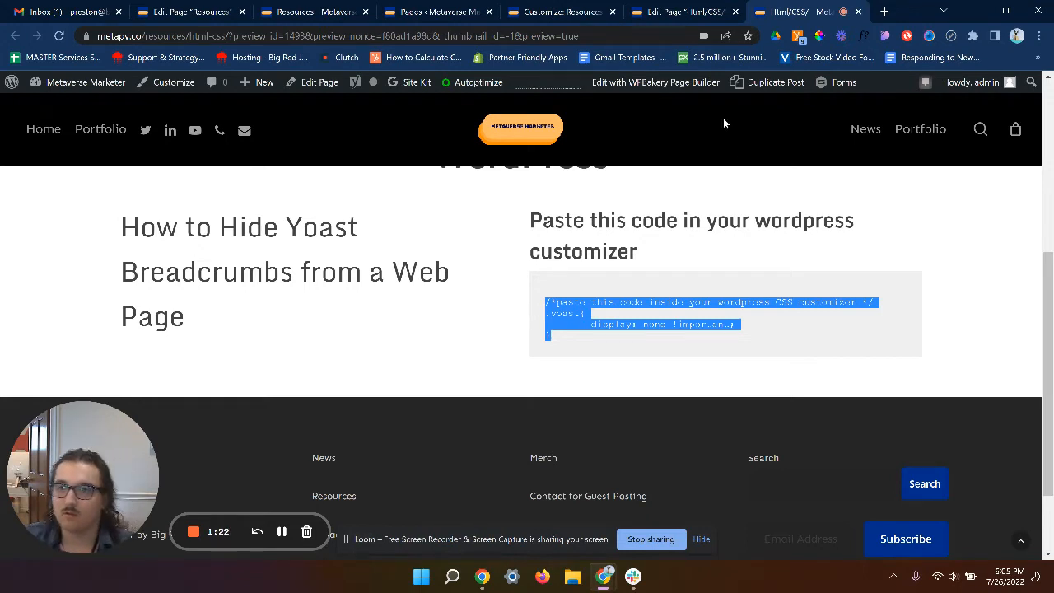
{"action": "mouse_move", "coordinate": [665, 66]}
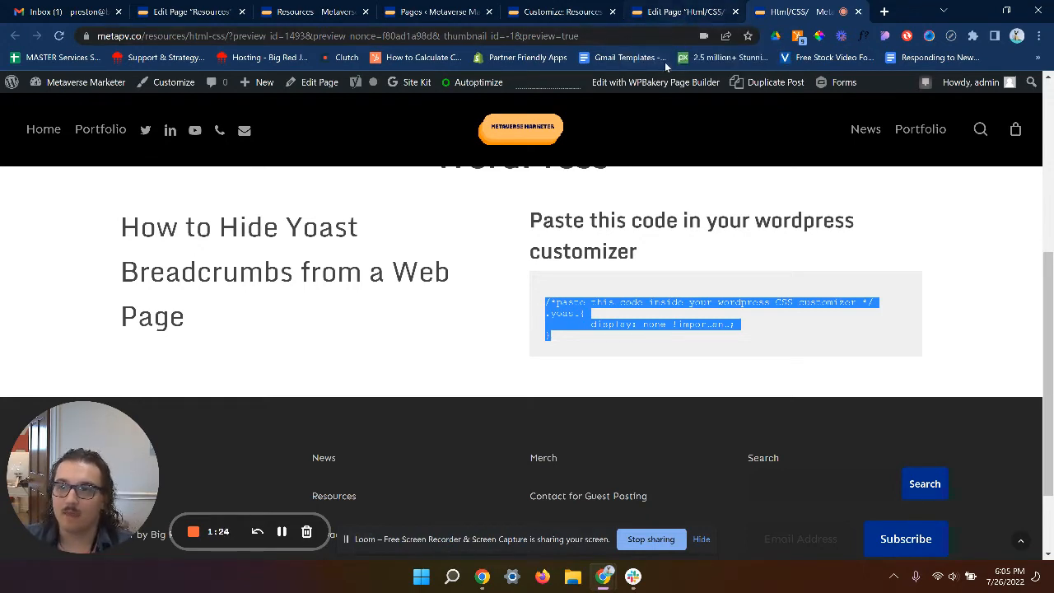
{"action": "mouse_move", "coordinate": [735, 147]}
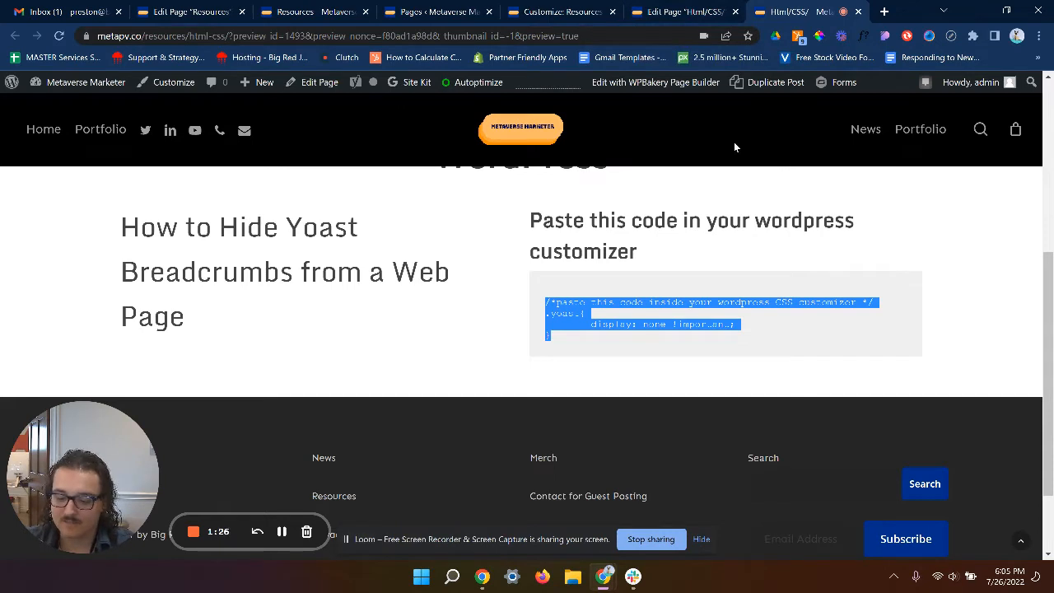
{"action": "mouse_move", "coordinate": [280, 530]}
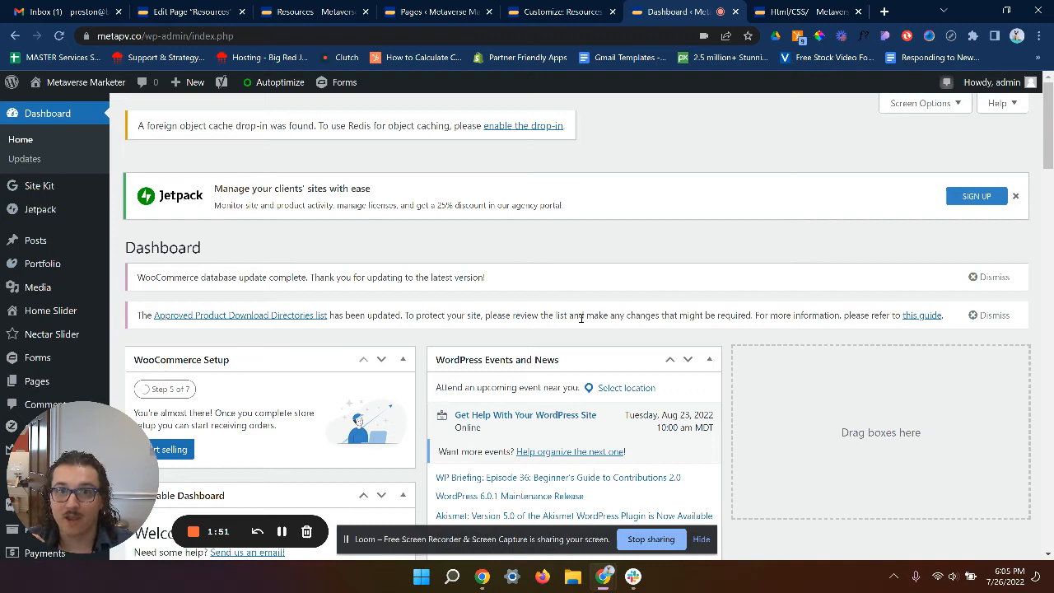
{"action": "mouse_move", "coordinate": [239, 250]}
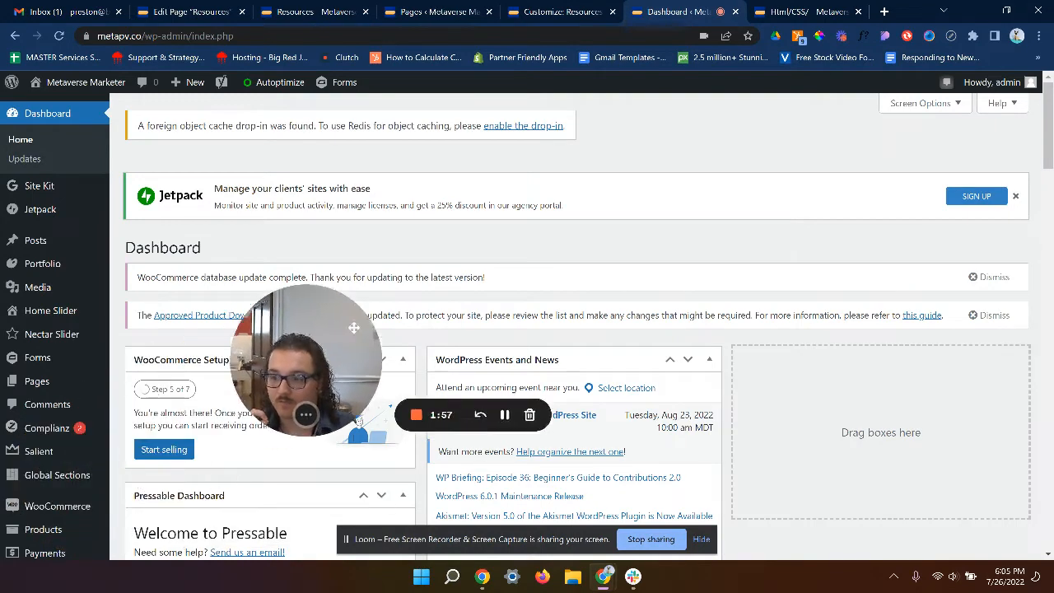
Reach the Jetpack Custom CSS settings and reveal the Appearance submenu with Customize
{"action": "left_click_drag", "start_coordinate": [305, 363], "coordinate": [811, 448]}
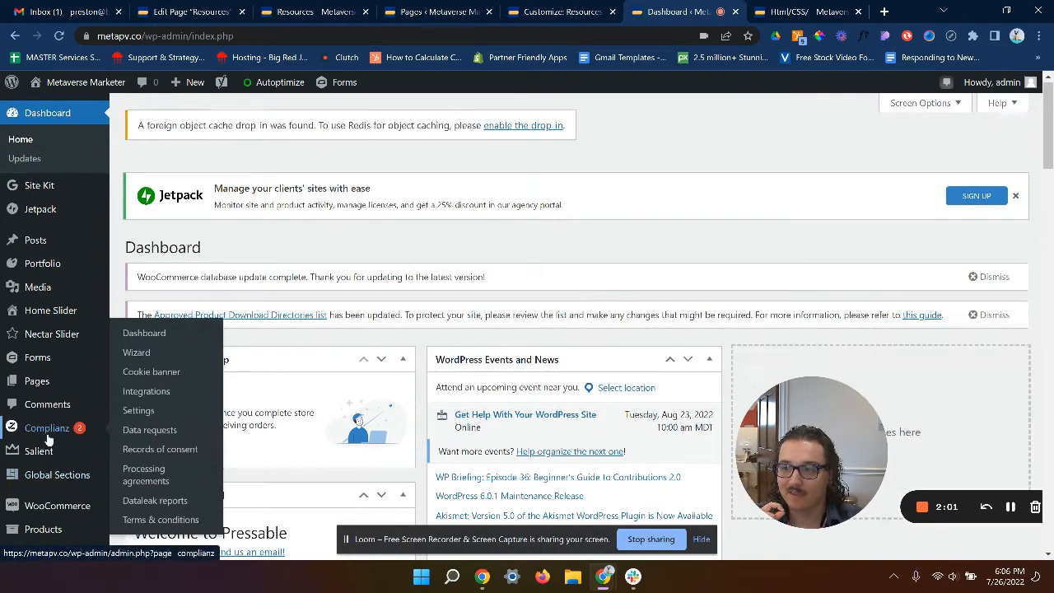
{"action": "scroll", "scroll_direction": "down", "scroll_amount": 3}
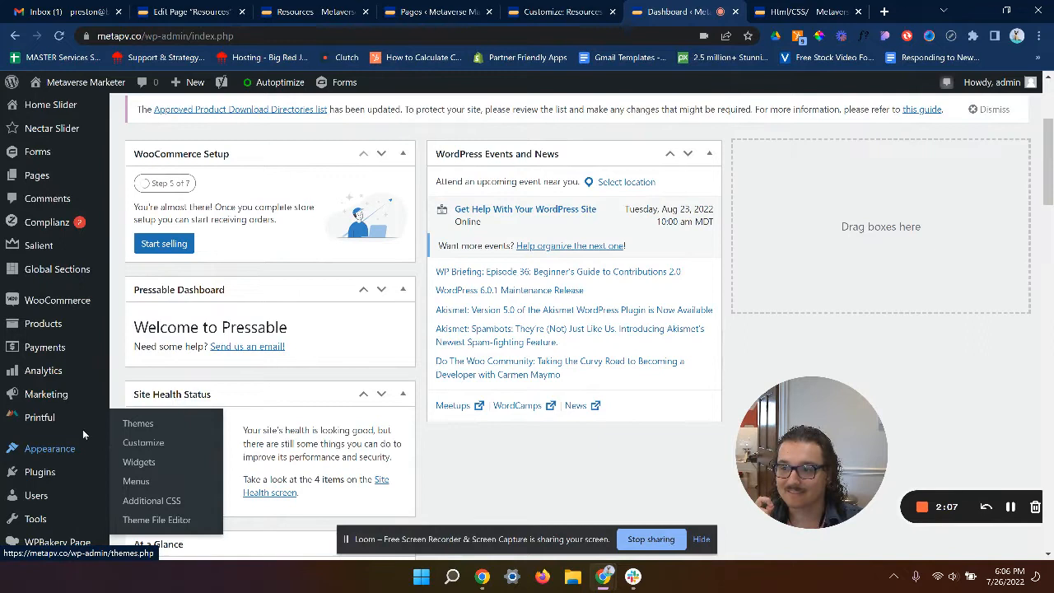
{"action": "mouse_move", "coordinate": [152, 501]}
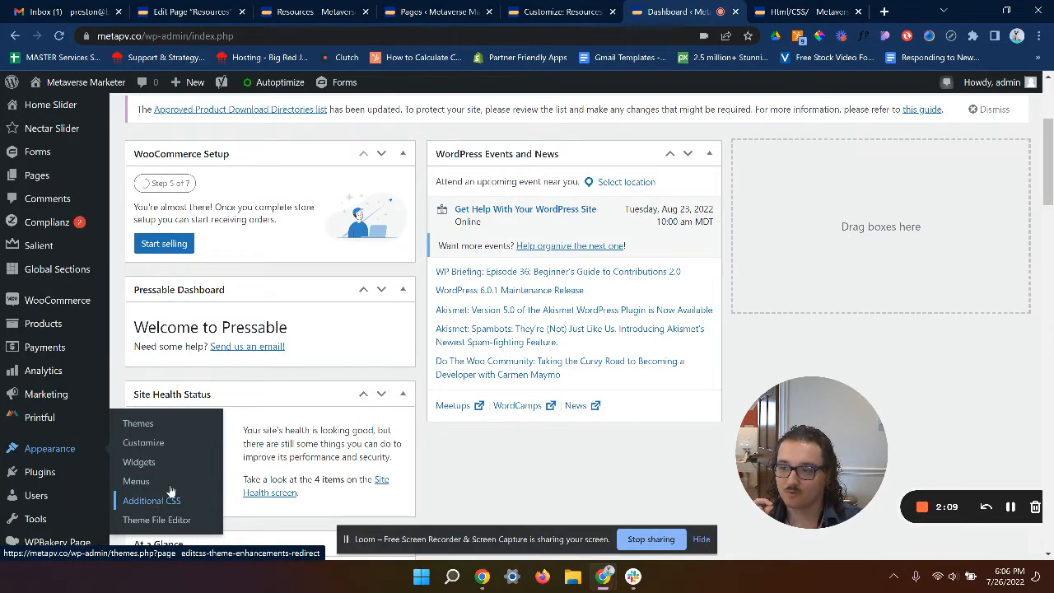
{"action": "mouse_move", "coordinate": [50, 448]}
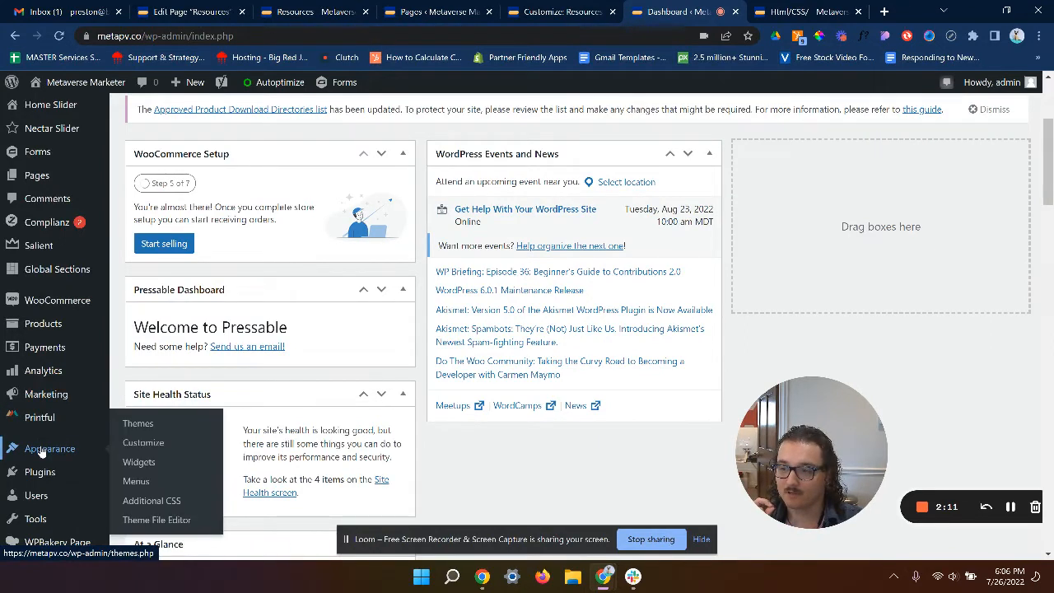
{"action": "mouse_move", "coordinate": [144, 442]}
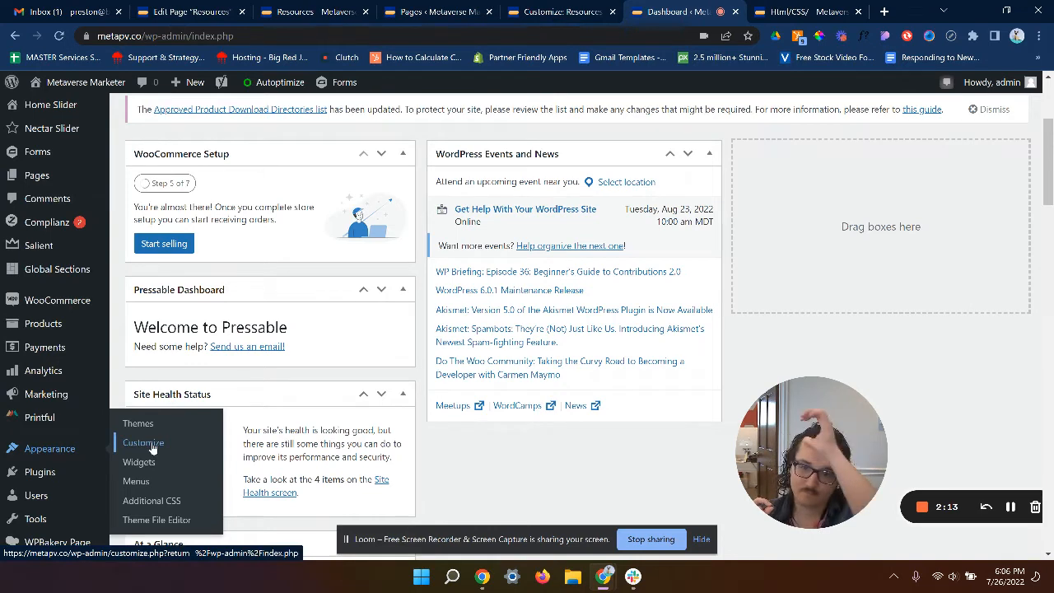
{"action": "mouse_move", "coordinate": [144, 421]}
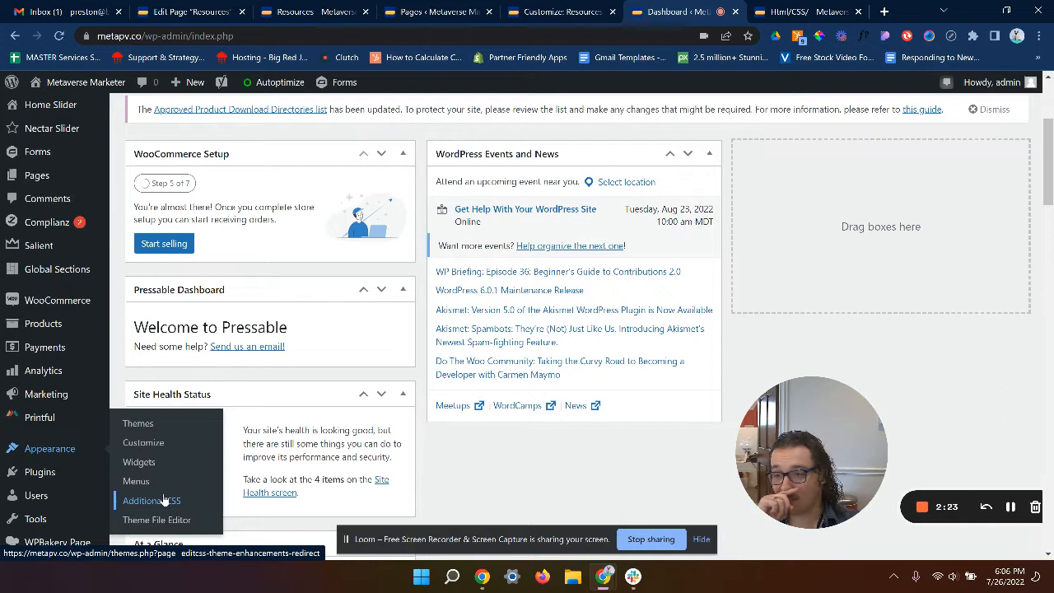
{"action": "left_click", "coordinate": [151, 500]}
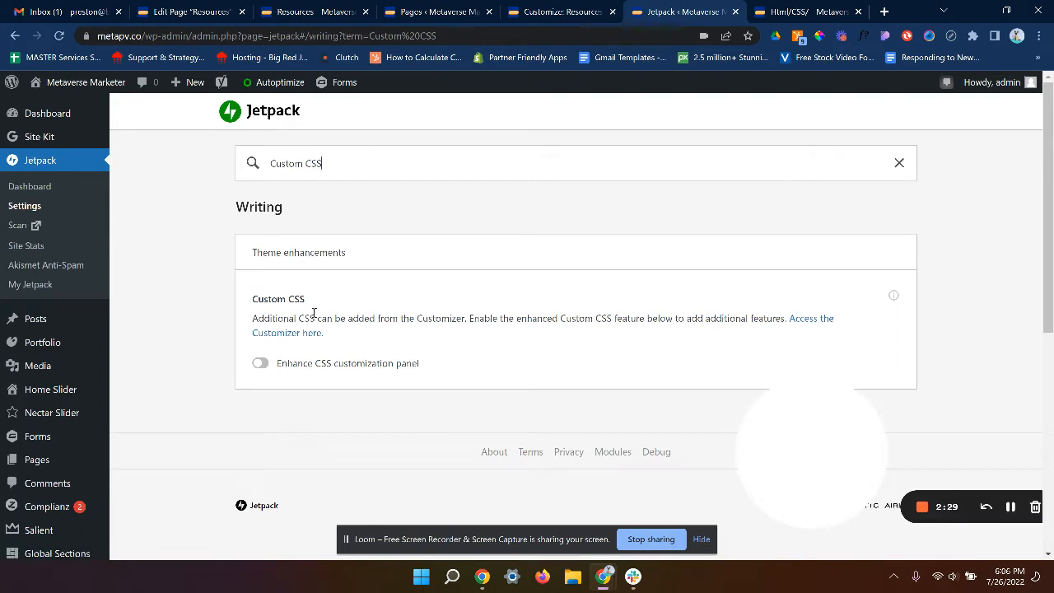
{"action": "scroll", "scroll_direction": "up", "scroll_amount": 3}
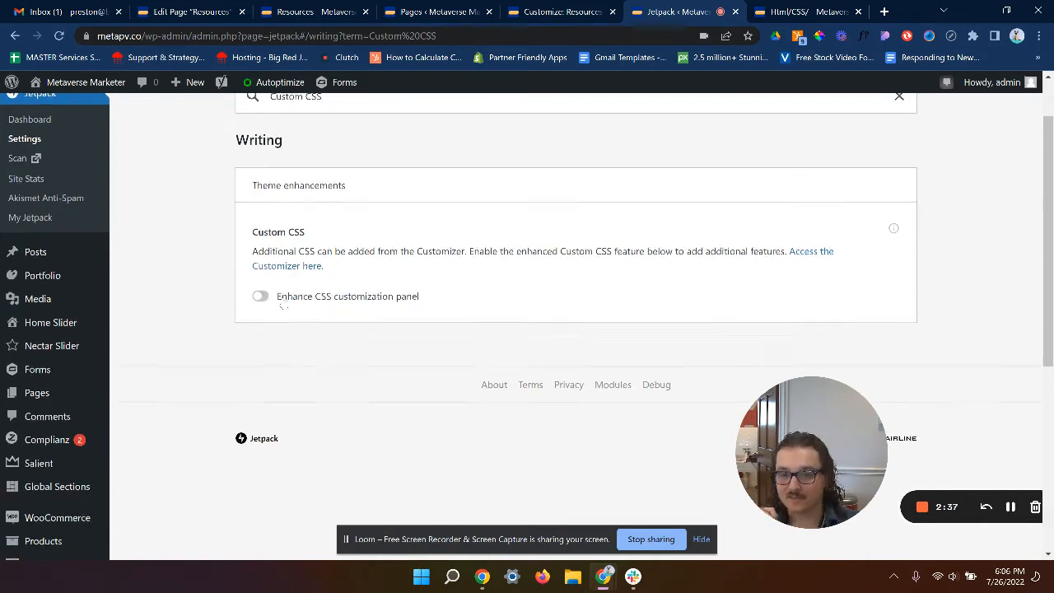
{"action": "scroll", "scroll_direction": "up", "scroll_amount": 3}
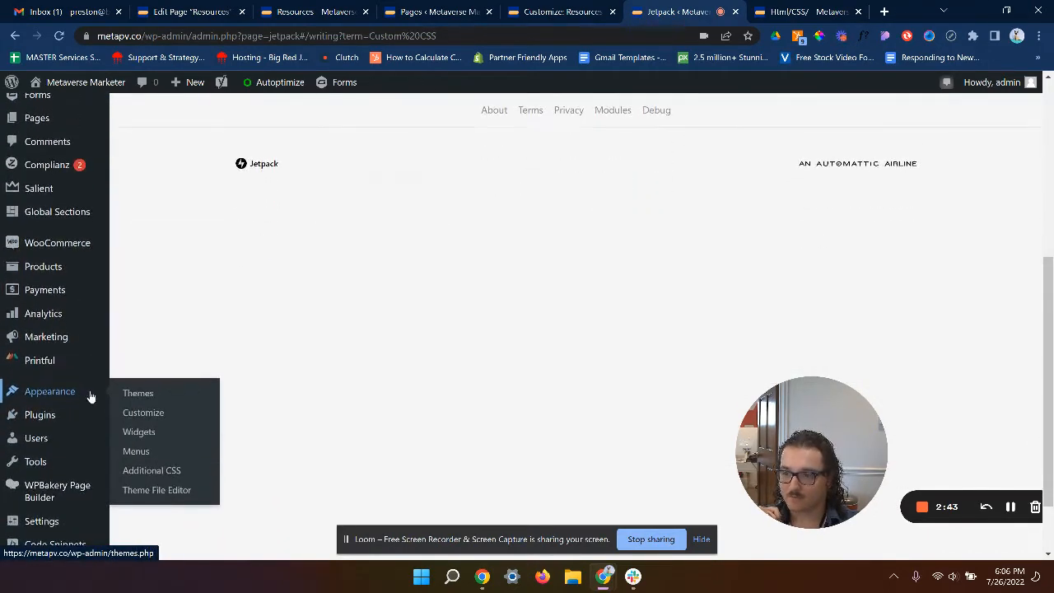
{"action": "mouse_move", "coordinate": [151, 471]}
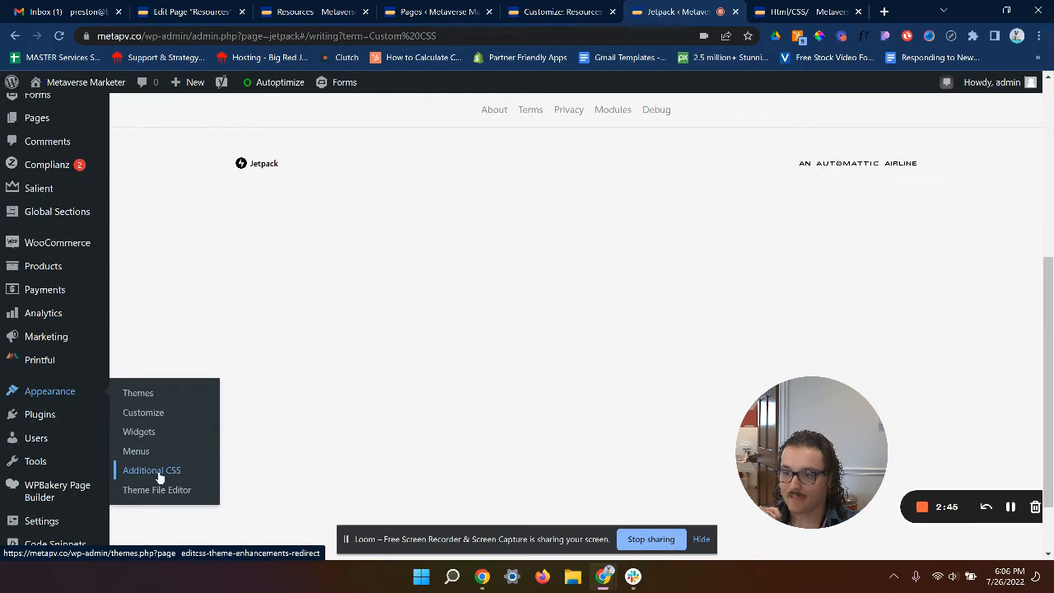
{"action": "mouse_move", "coordinate": [143, 412]}
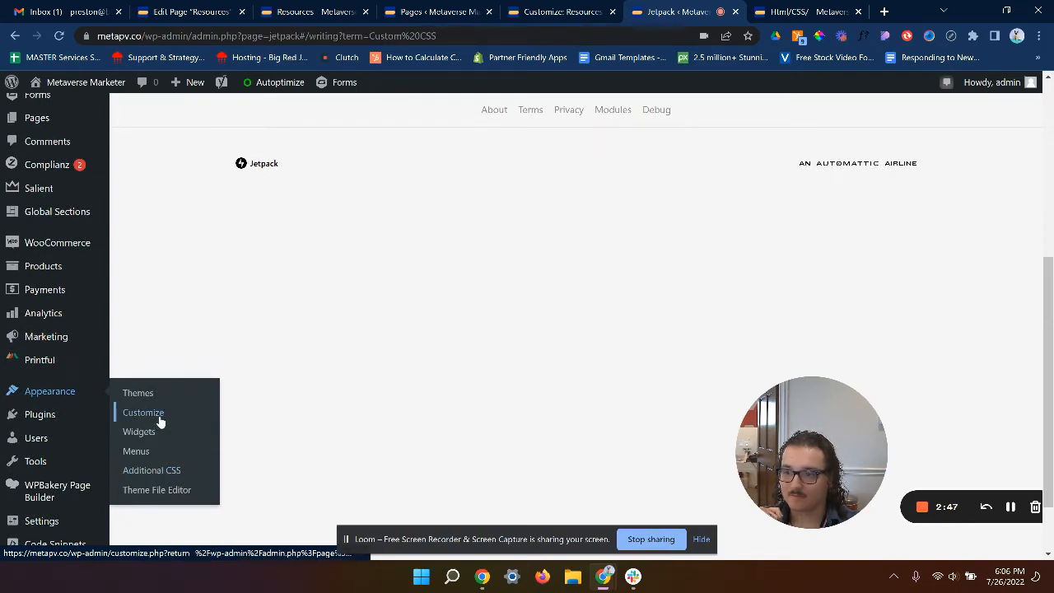
Enter the Customizer's Additional CSS editor with the Metaverse Marketer homepage previewed
{"action": "left_click", "coordinate": [144, 412]}
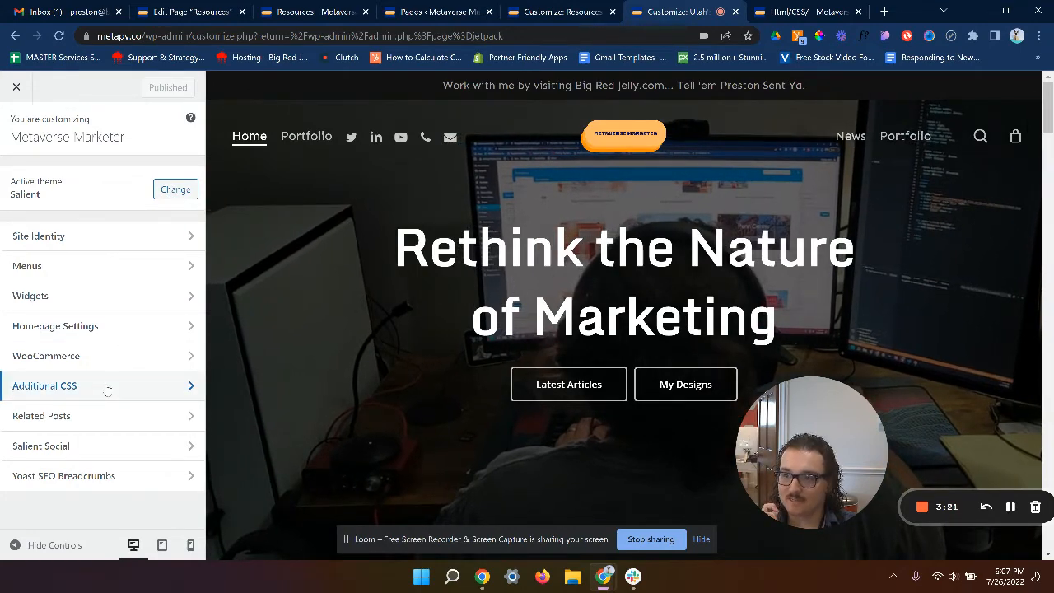
{"action": "left_click", "coordinate": [44, 385]}
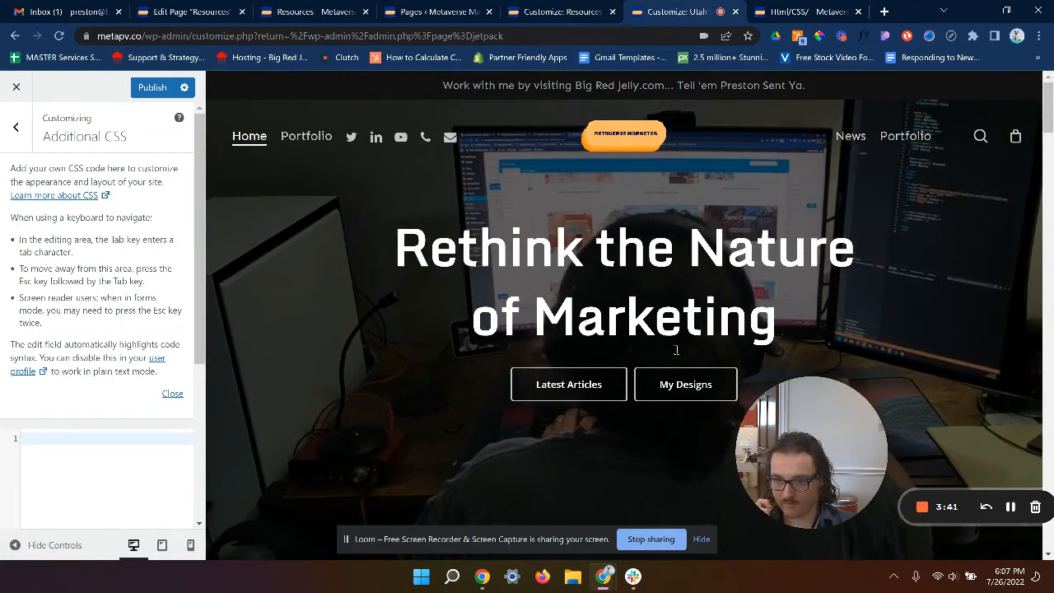
Paste the .yoast snippet into Additional CSS and remove its display line, leaving an empty rule
{"action": "scroll", "scroll_direction": "down", "scroll_amount": 3}
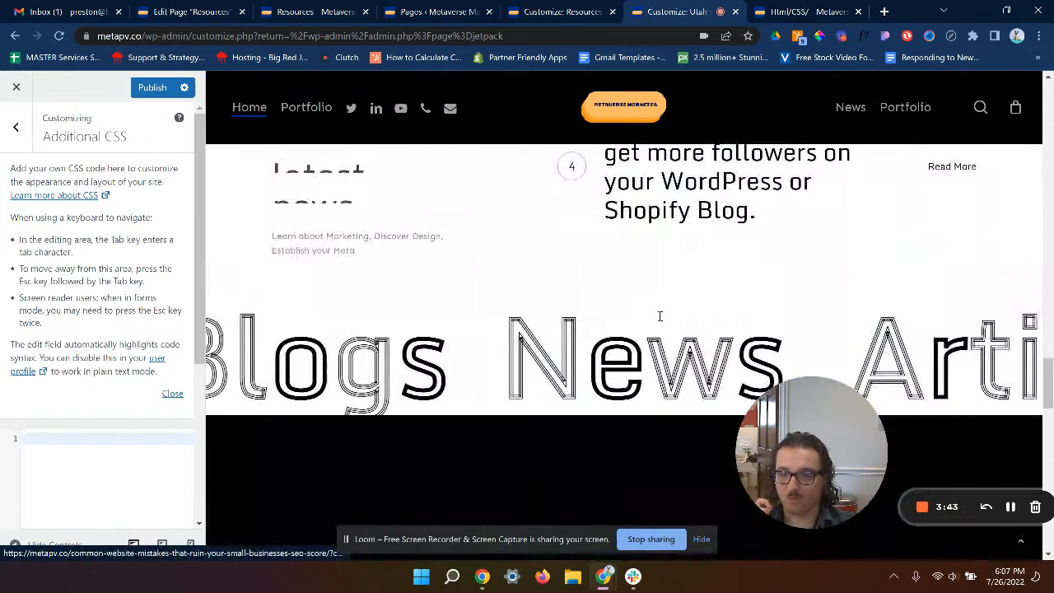
{"action": "scroll", "scroll_direction": "down", "scroll_amount": 3}
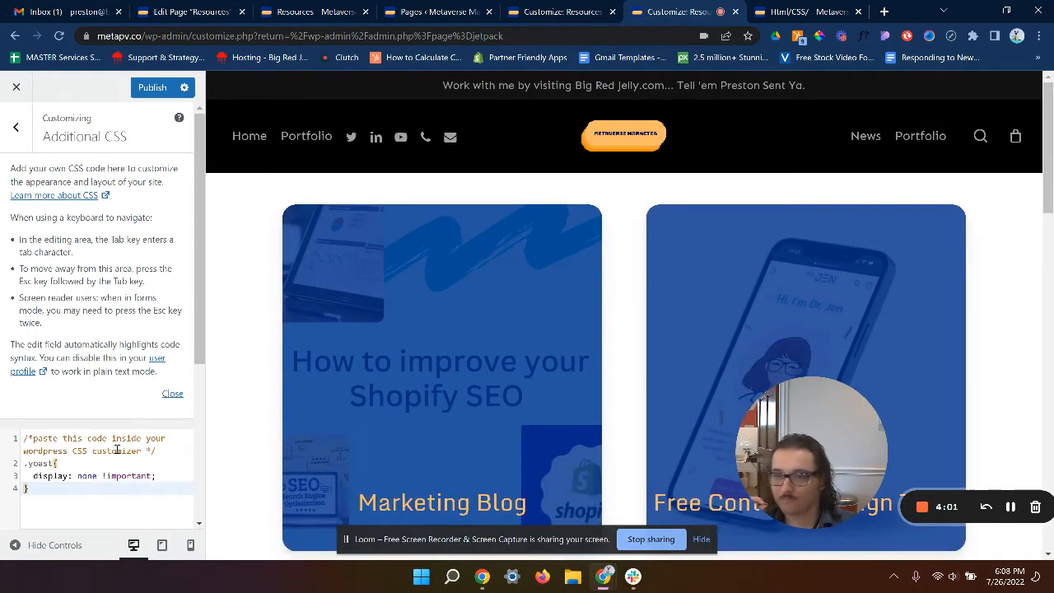
{"action": "mouse_move", "coordinate": [563, 274]}
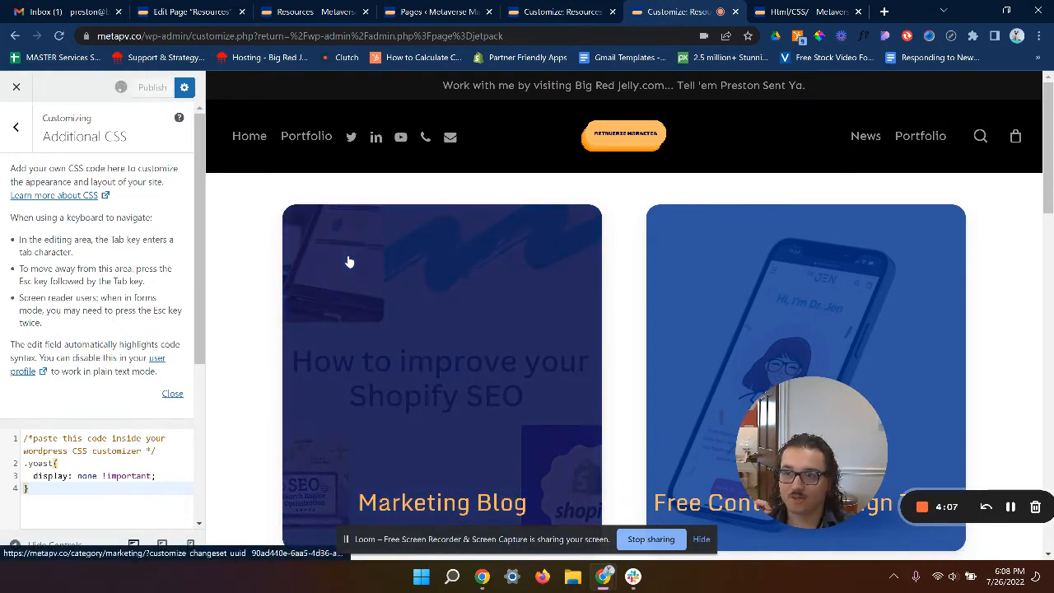
{"action": "left_click", "coordinate": [152, 87]}
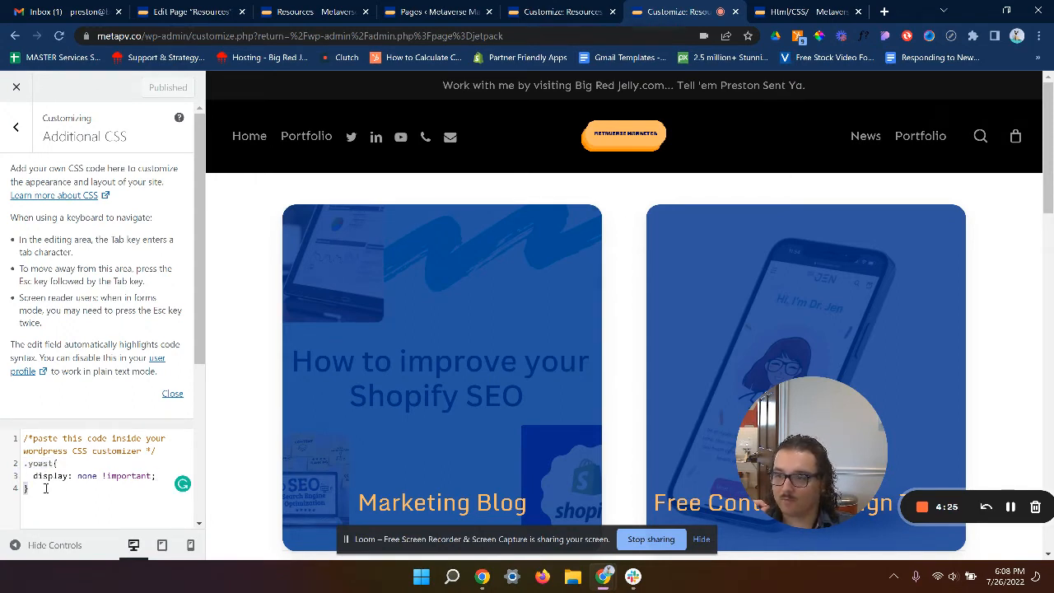
{"action": "key", "text": "Backspace"}
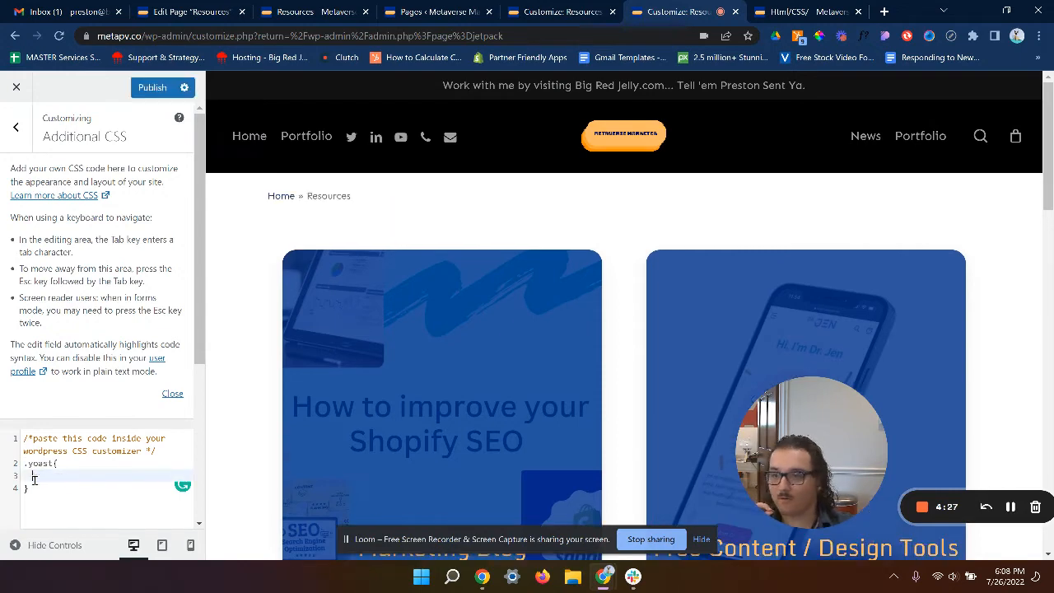
{"action": "right_click", "coordinate": [370, 201]}
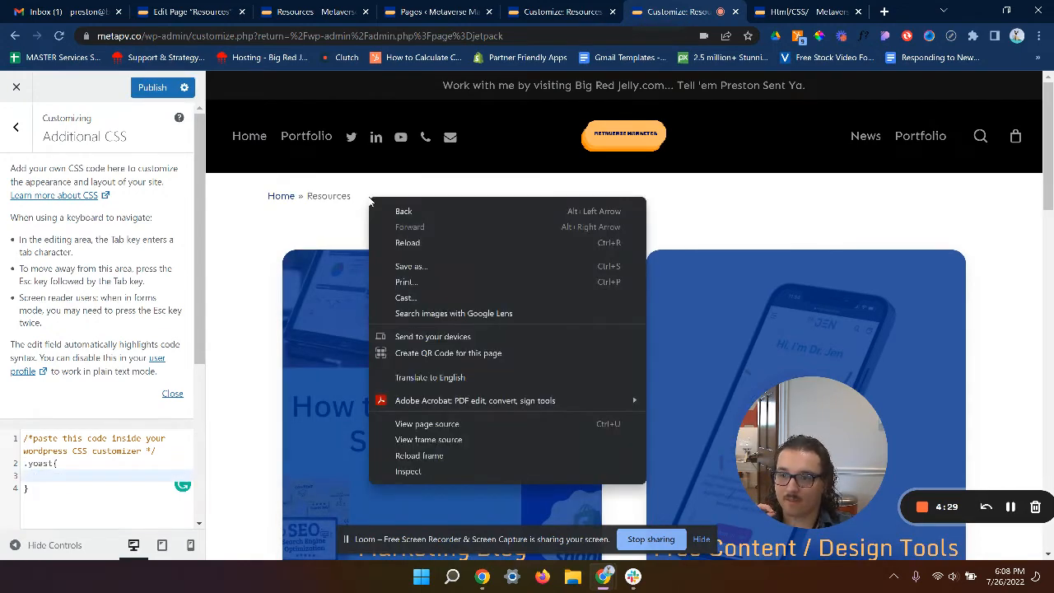
{"action": "left_click", "coordinate": [408, 471]}
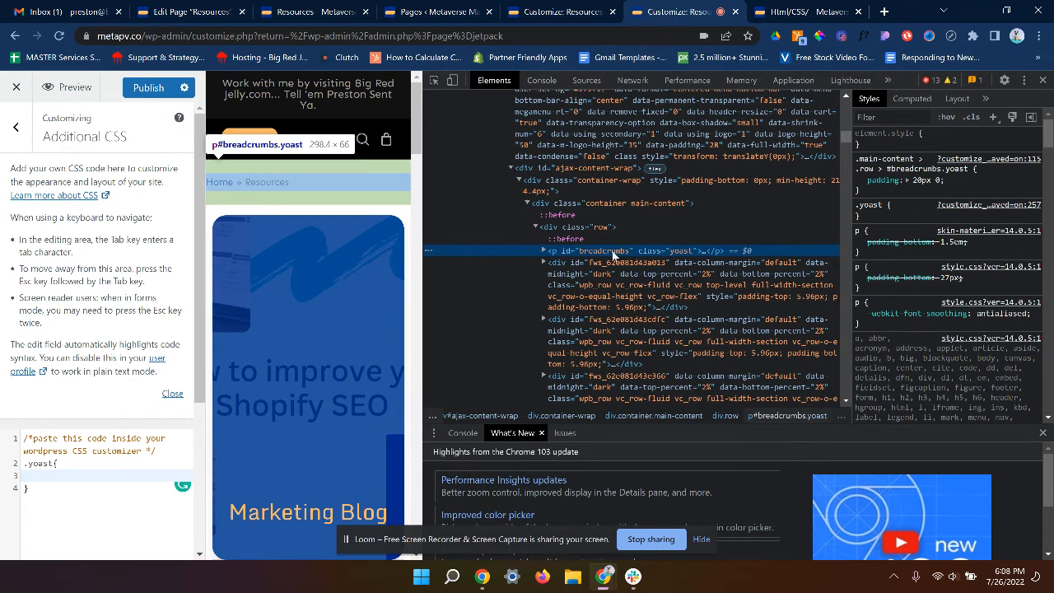
{"action": "mouse_move", "coordinate": [676, 257]}
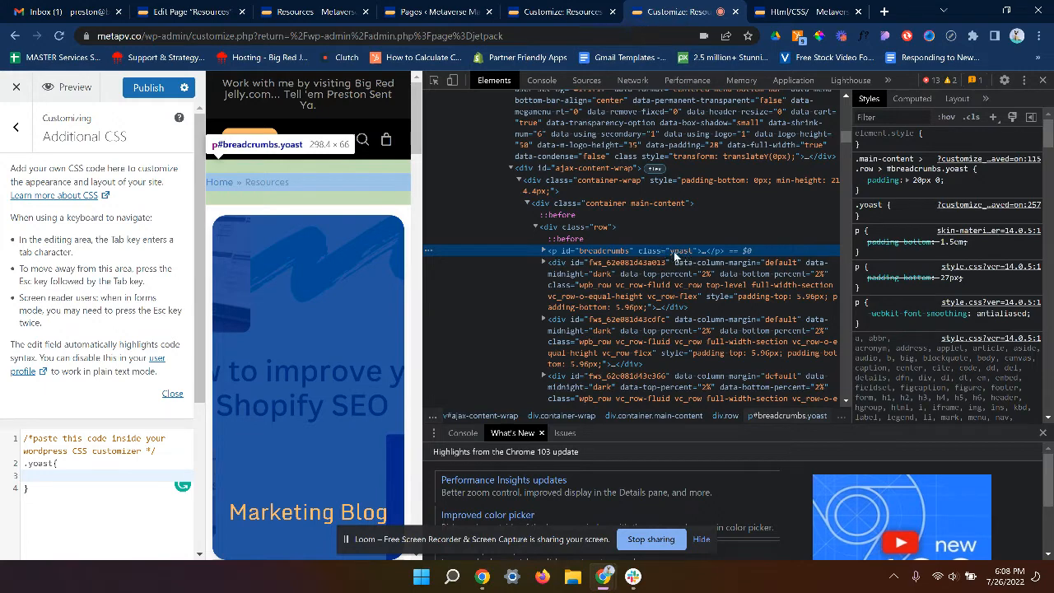
{"action": "mouse_move", "coordinate": [608, 255]}
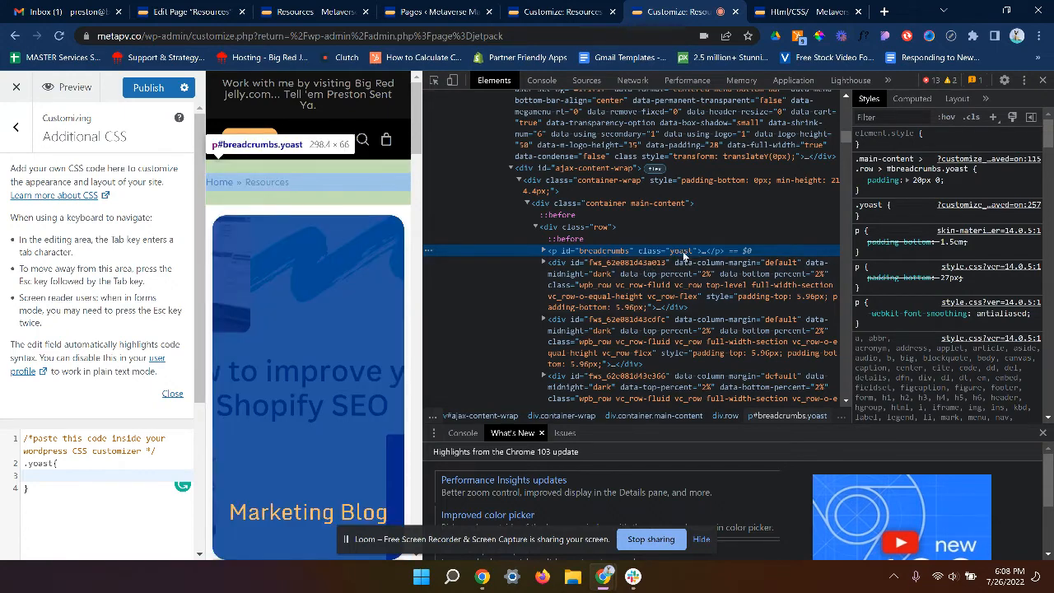
{"action": "mouse_move", "coordinate": [665, 260]}
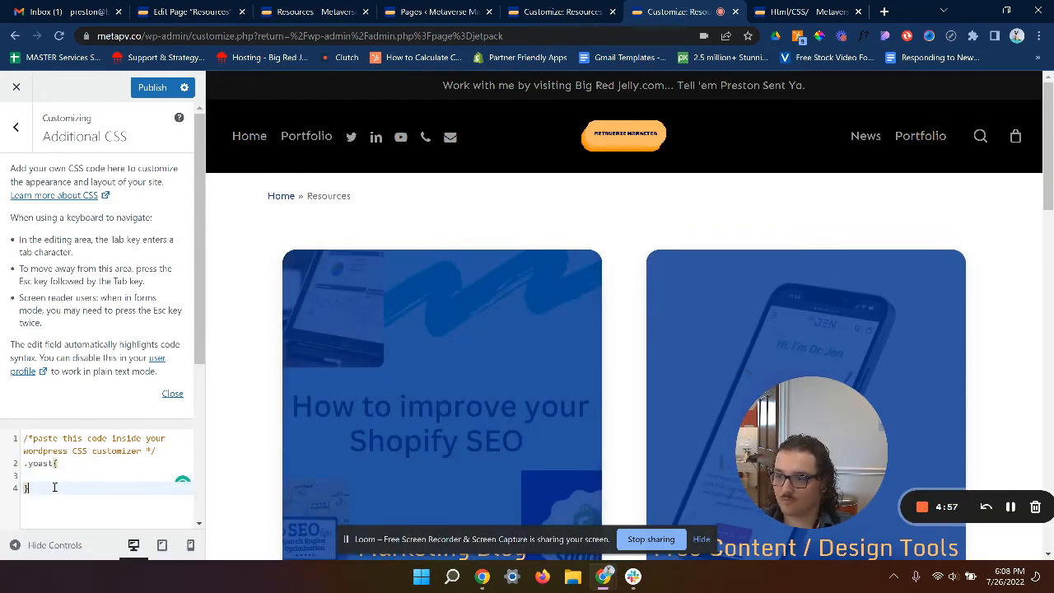
Add 'display: none !important;' to the .yoast rule and confirm the Home » Resources breadcrumb is gone
{"action": "type", "text": "display: none !important;"}
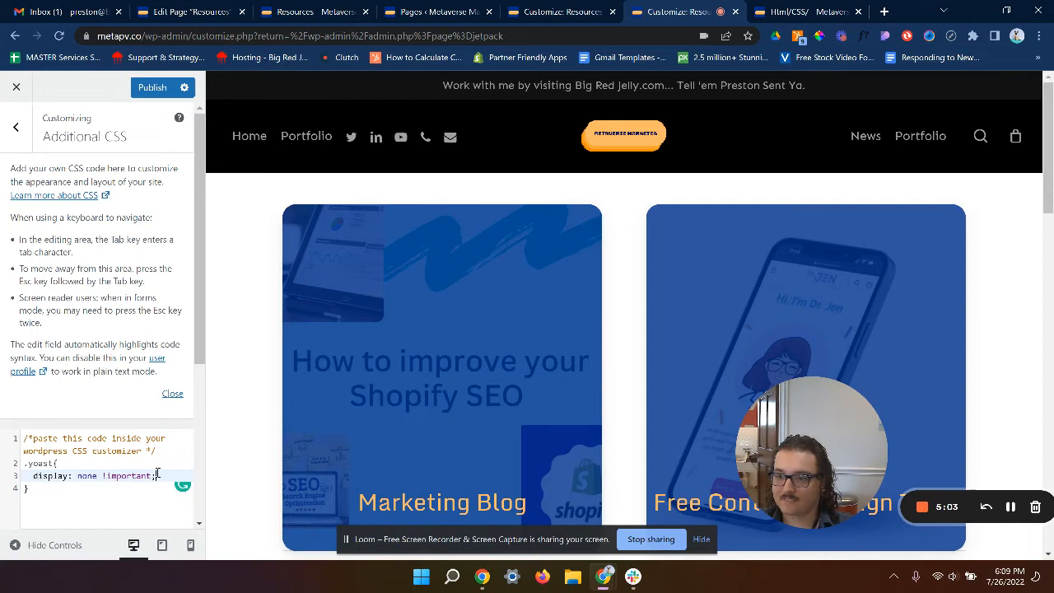
{"action": "mouse_move", "coordinate": [329, 392]}
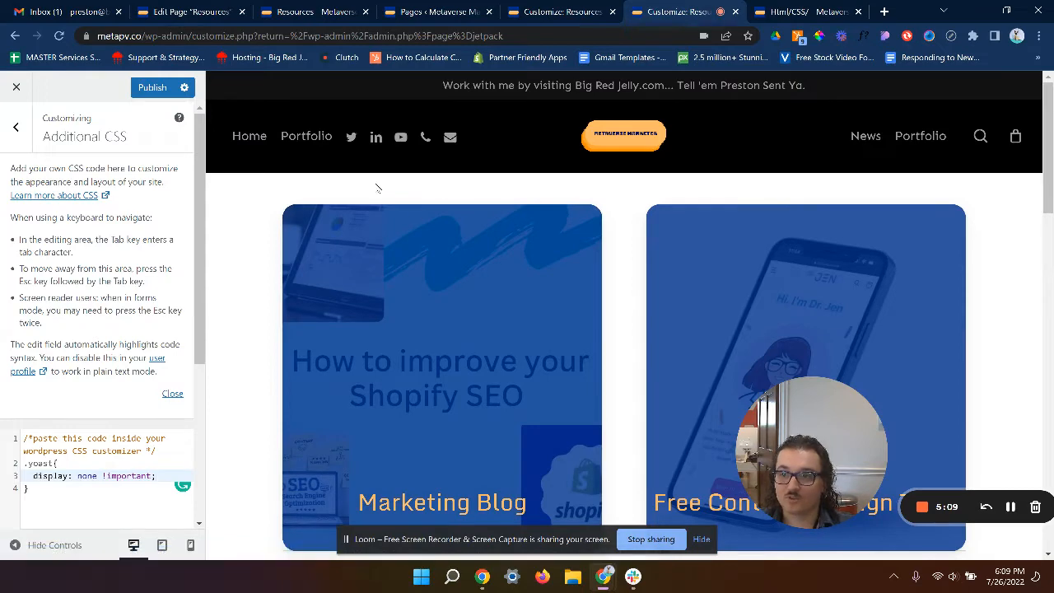
{"action": "scroll", "scroll_direction": "down", "scroll_amount": 3}
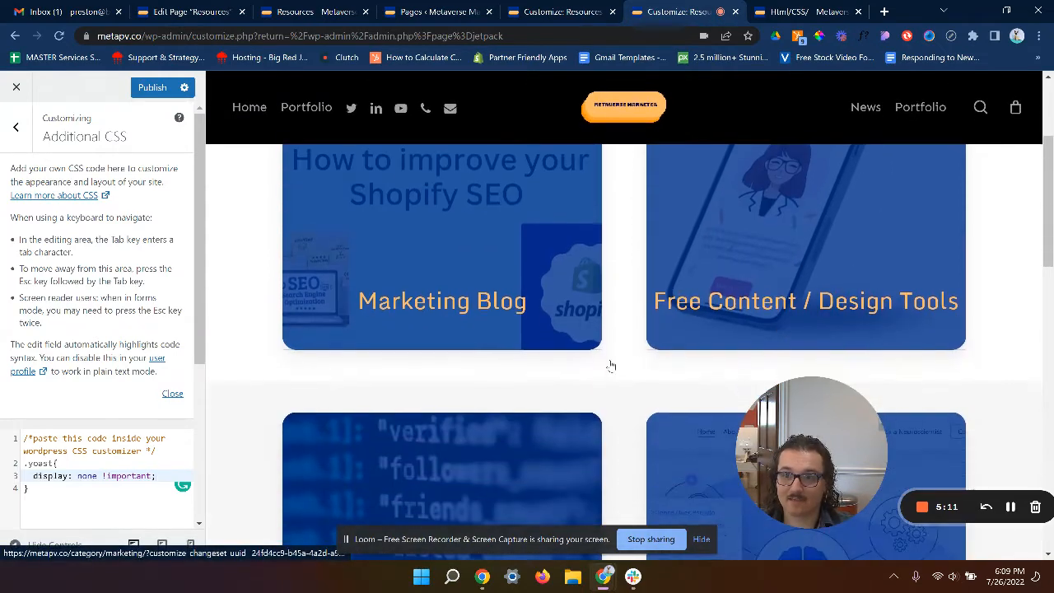
{"action": "scroll", "scroll_direction": "down", "scroll_amount": 3}
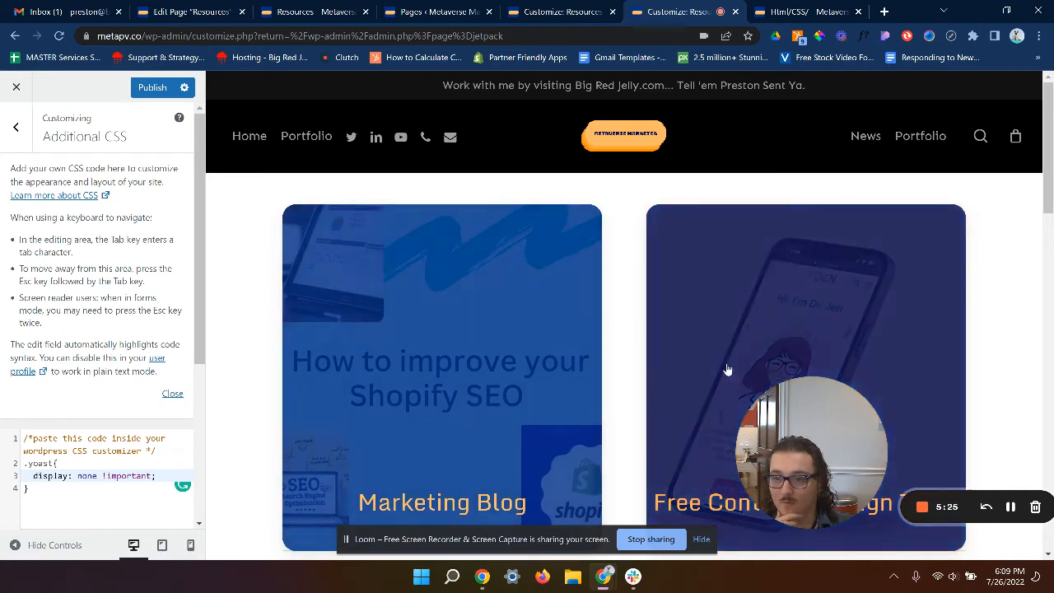
{"action": "scroll", "scroll_direction": "down", "scroll_amount": 3}
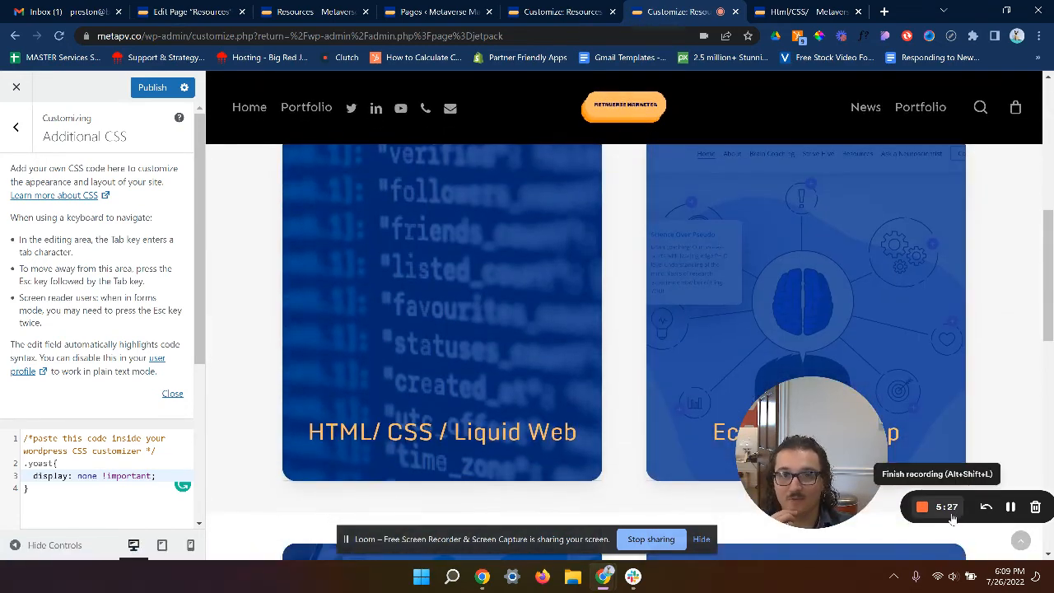